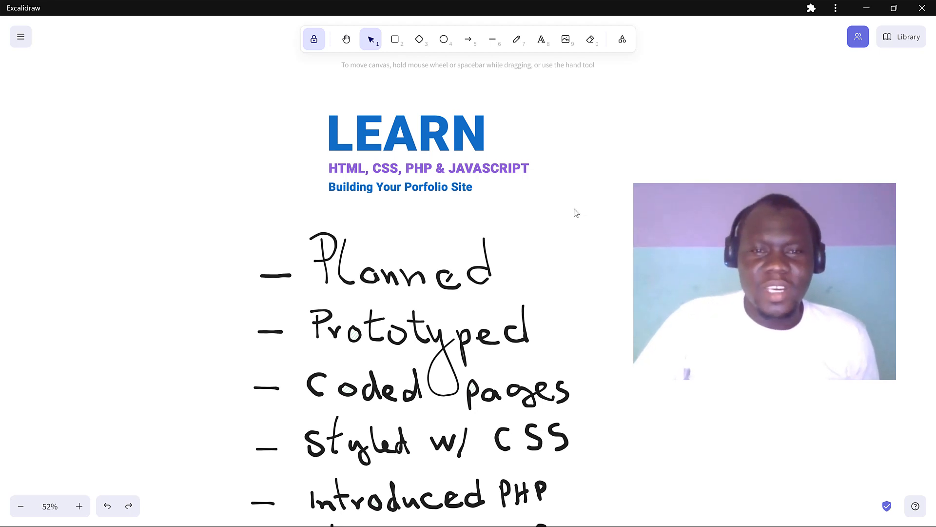
mouse_move(606, 213)
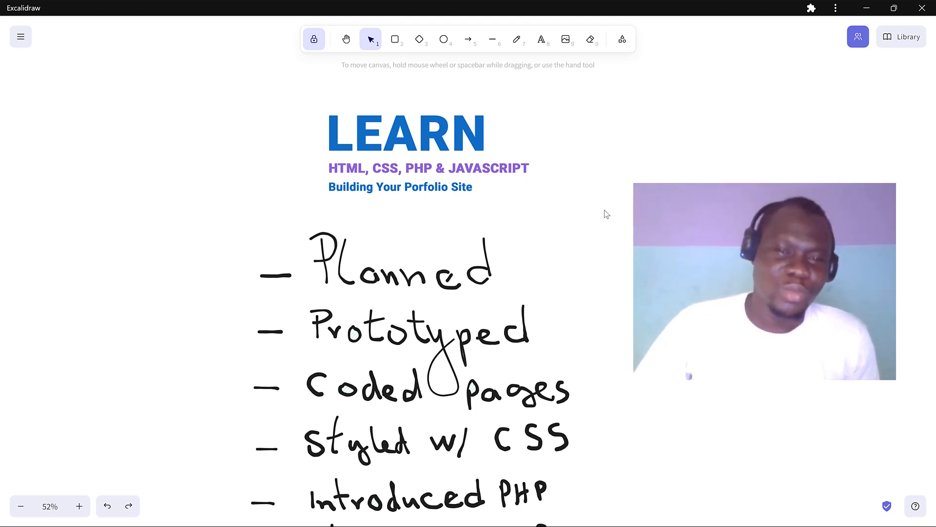
mouse_move(557, 223)
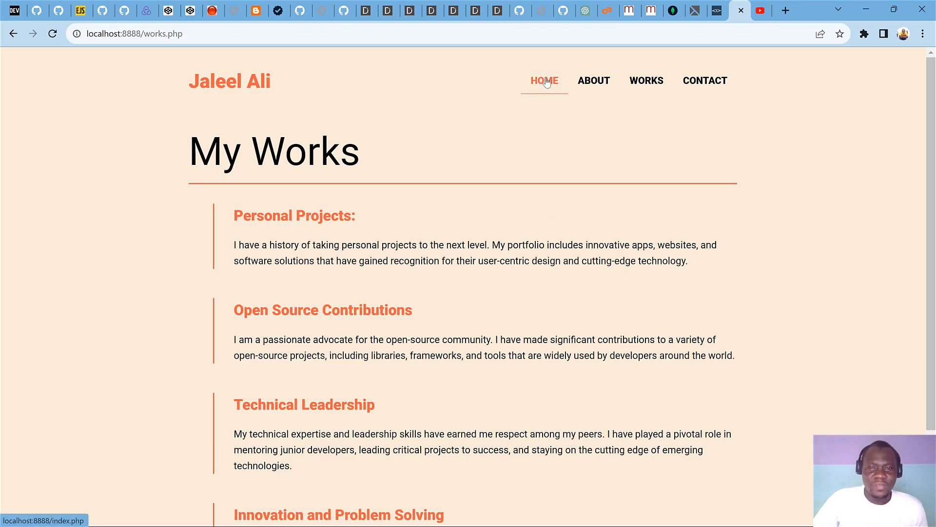
Switch from My Works to the portfolio home page and scroll through the profile and job/client stats.
click(544, 81)
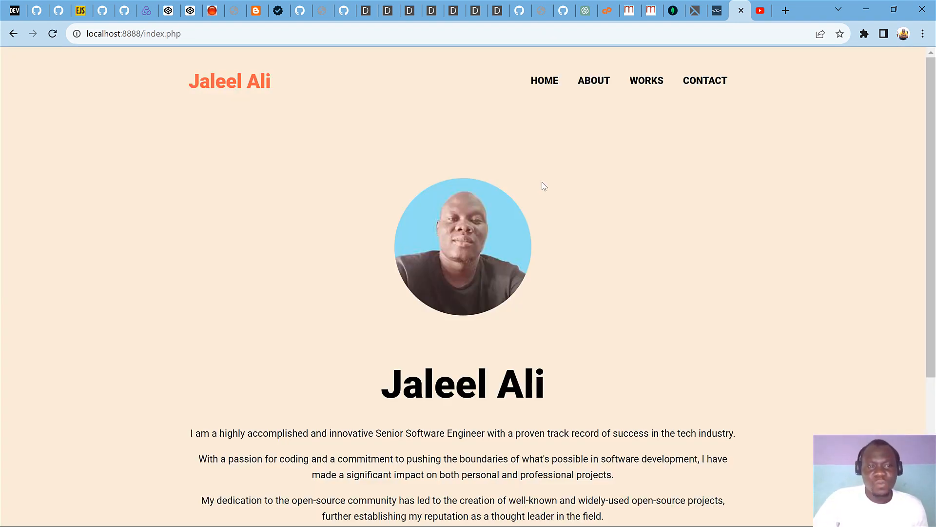
scroll(down, 3)
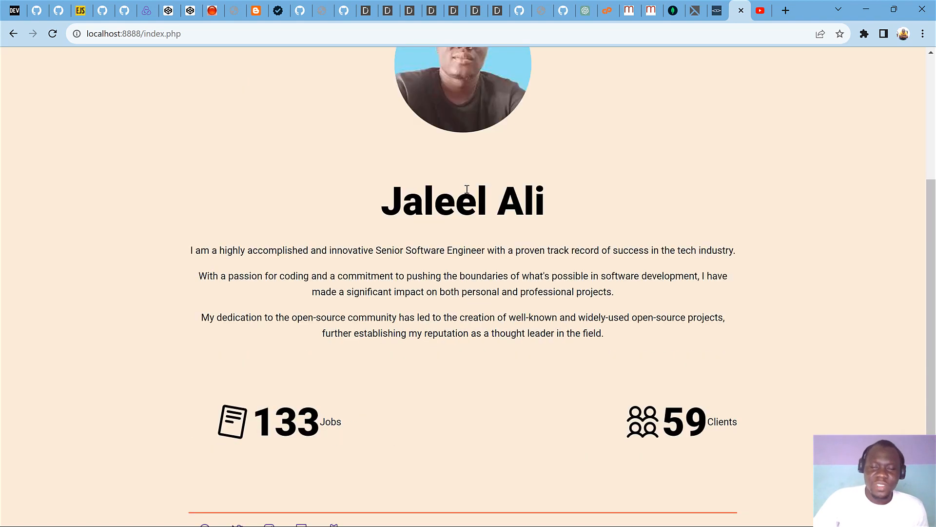
scroll(up, 3)
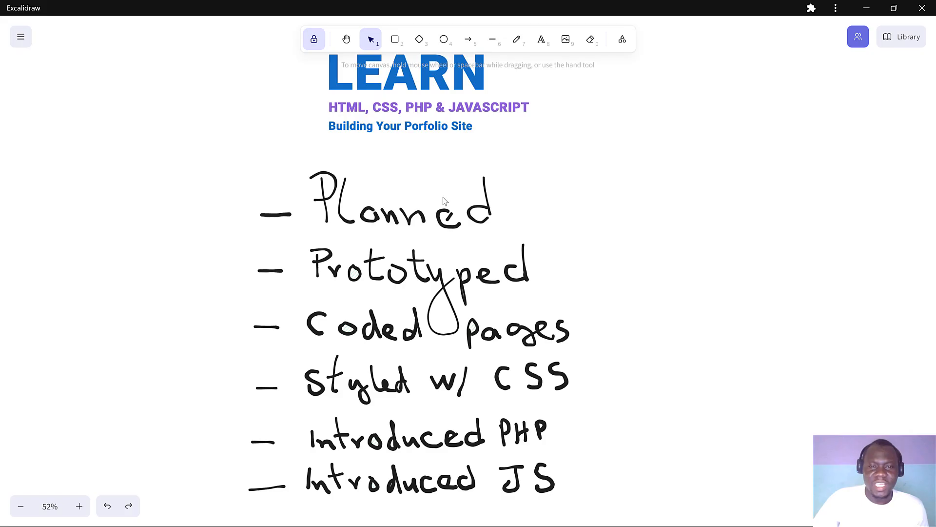
scroll(down, 3)
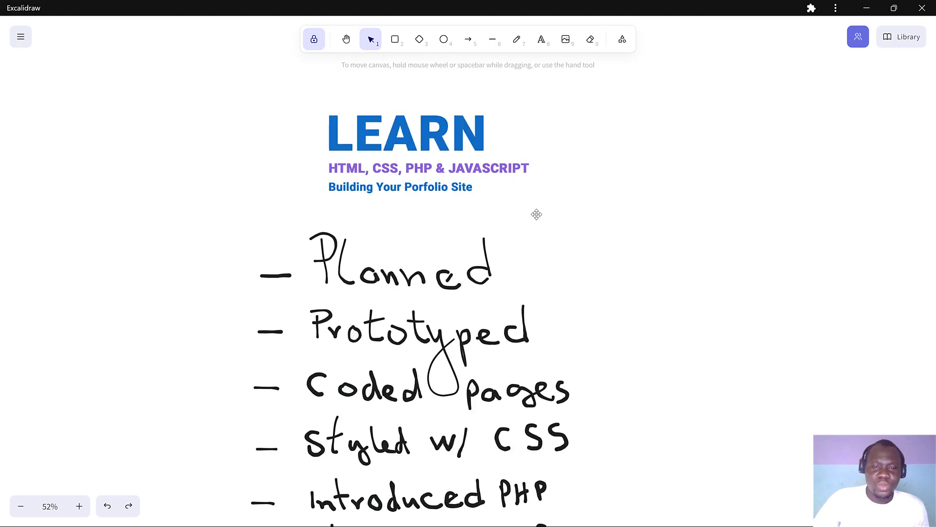
mouse_move(517, 254)
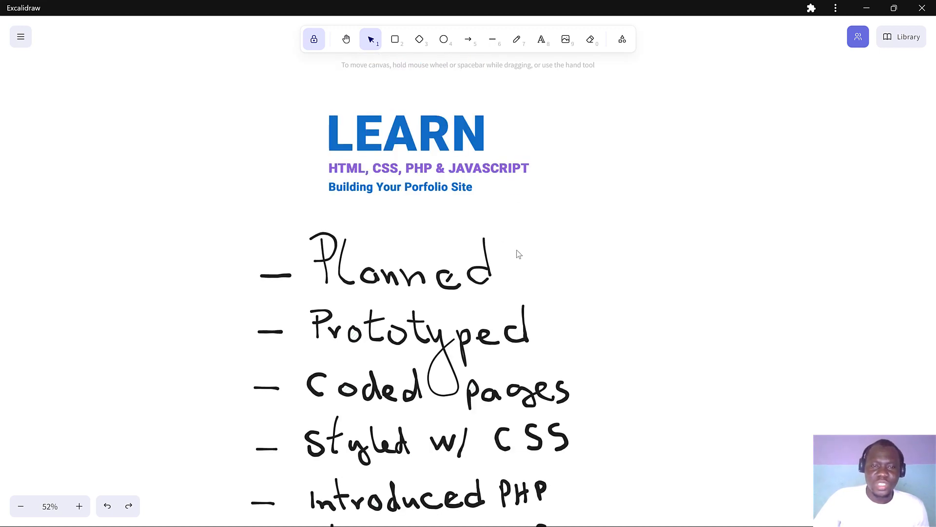
scroll(down, 3)
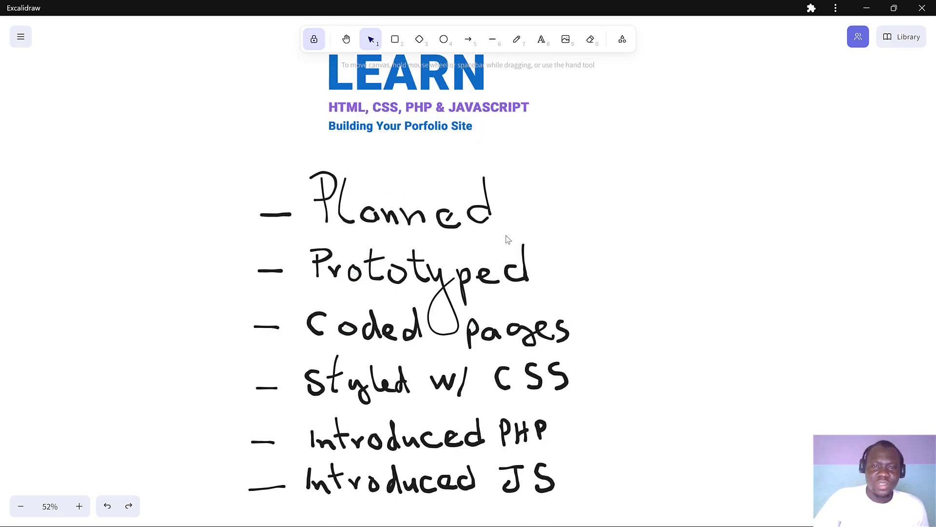
mouse_move(300, 233)
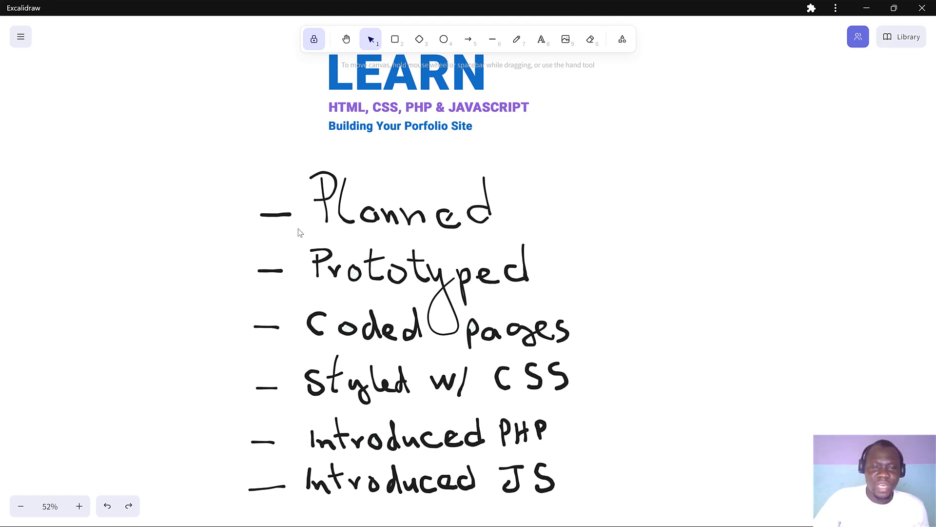
scroll(down, 3)
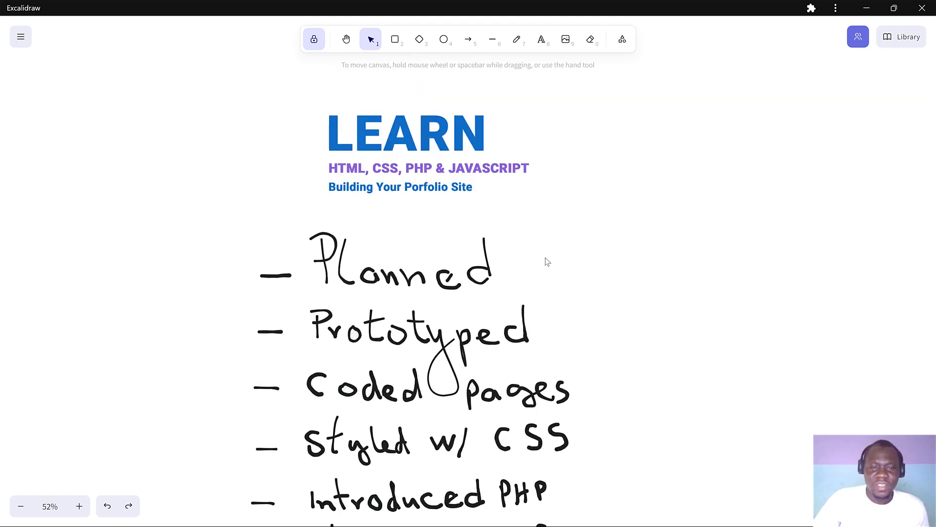
scroll(down, 3)
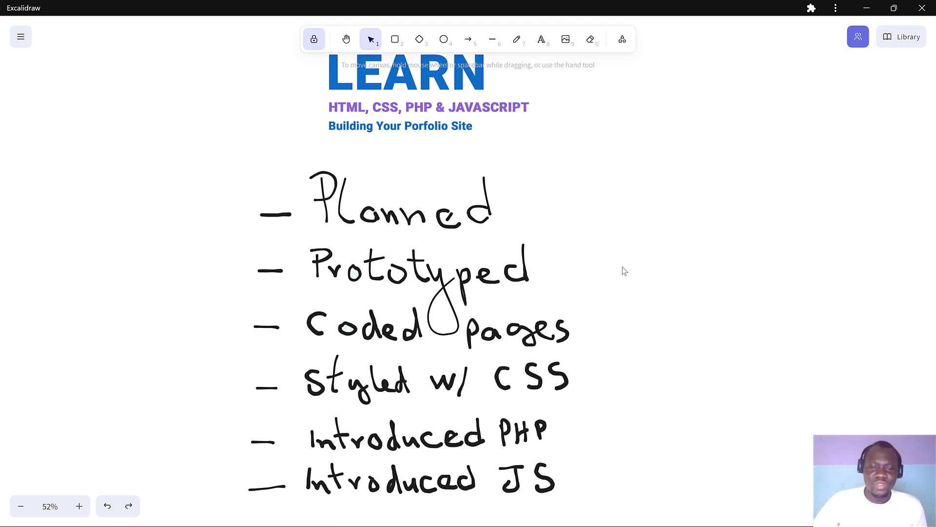
mouse_move(606, 285)
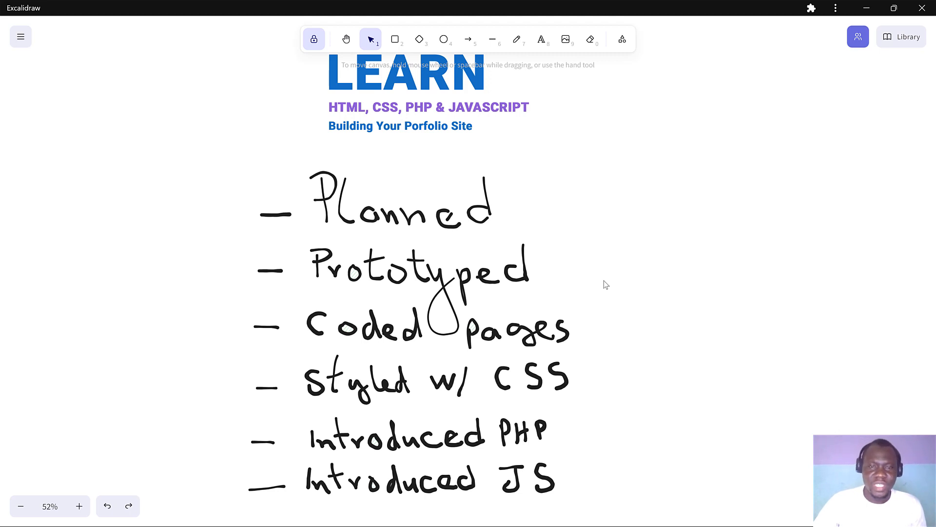
mouse_move(593, 308)
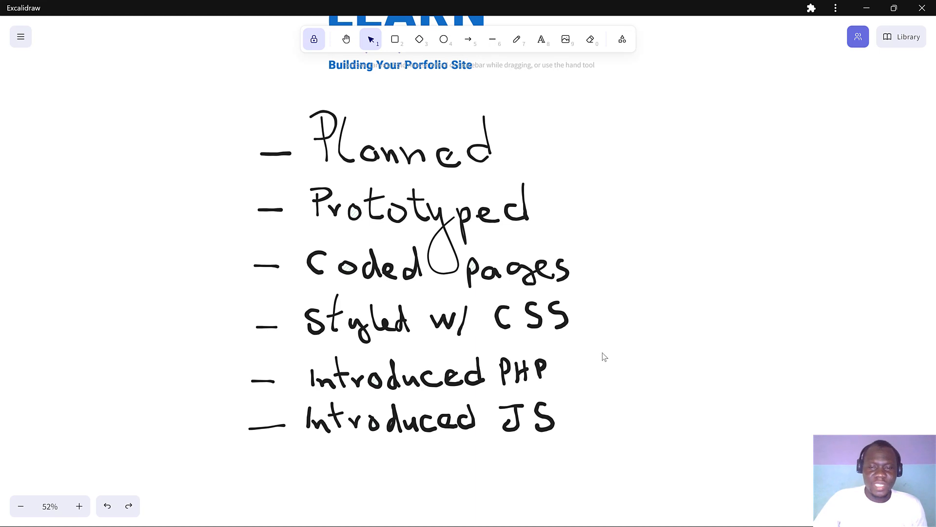
mouse_move(594, 367)
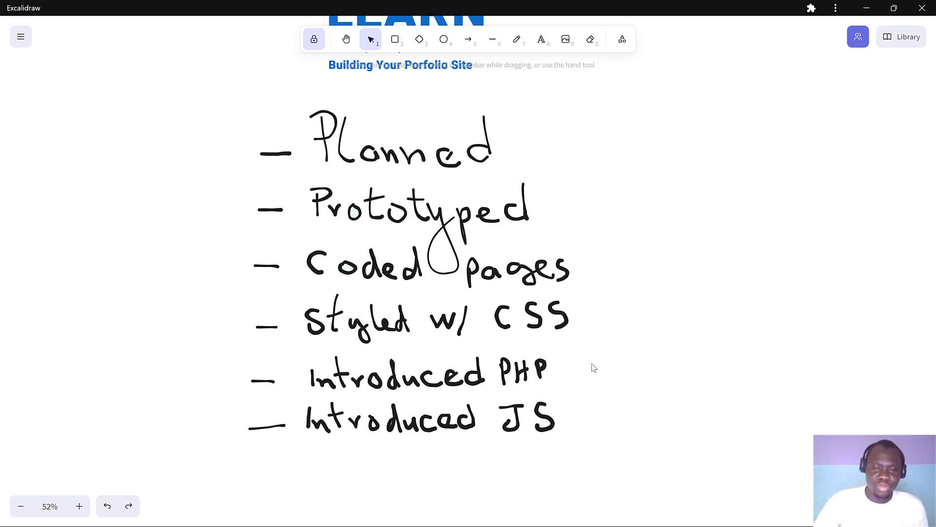
mouse_move(570, 354)
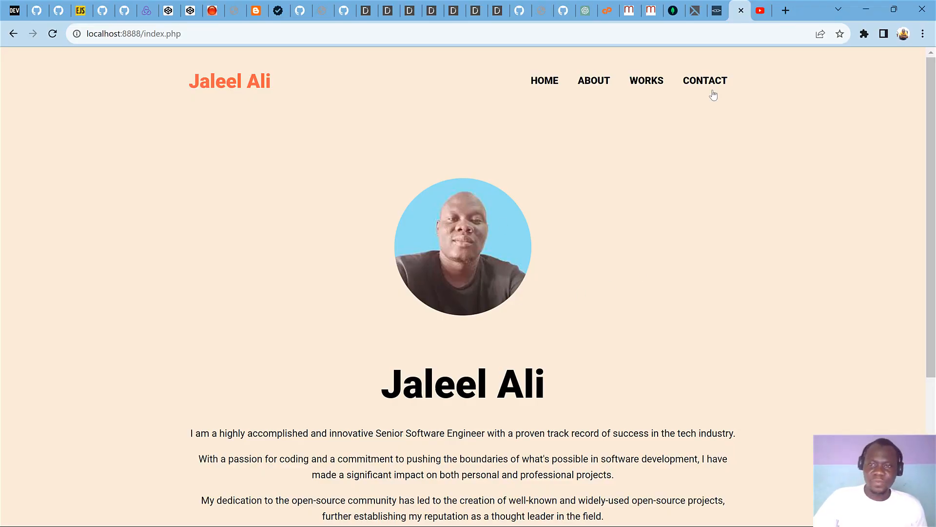
On the portfolio's contact page, enter the name John and a test email address.
click(705, 80)
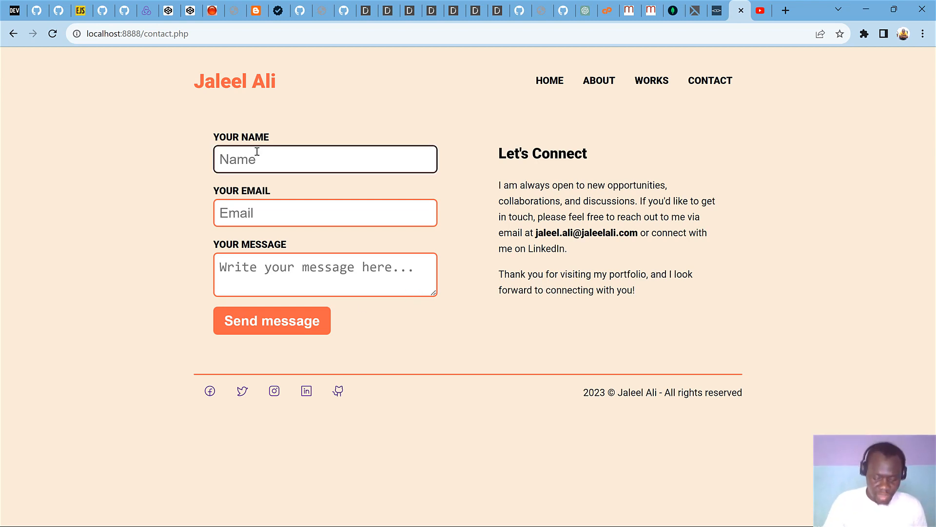
text(He)
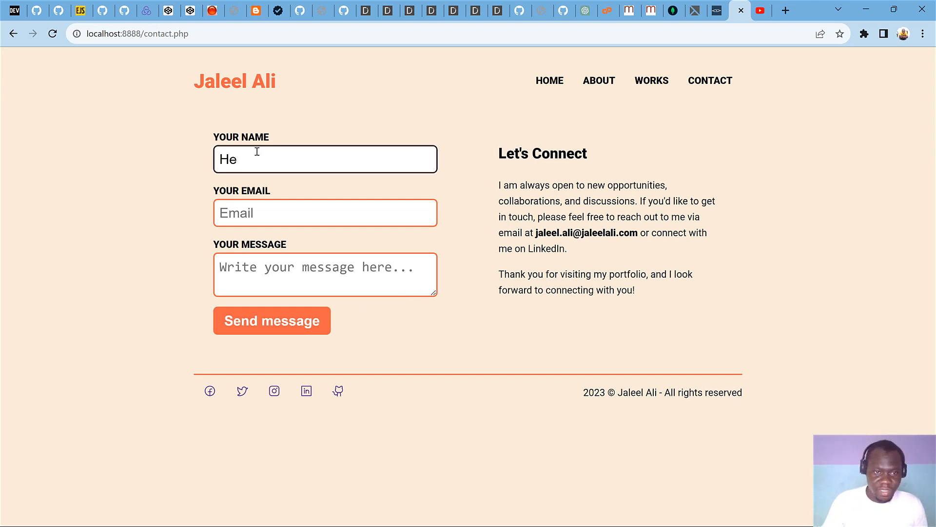
text(Joh)
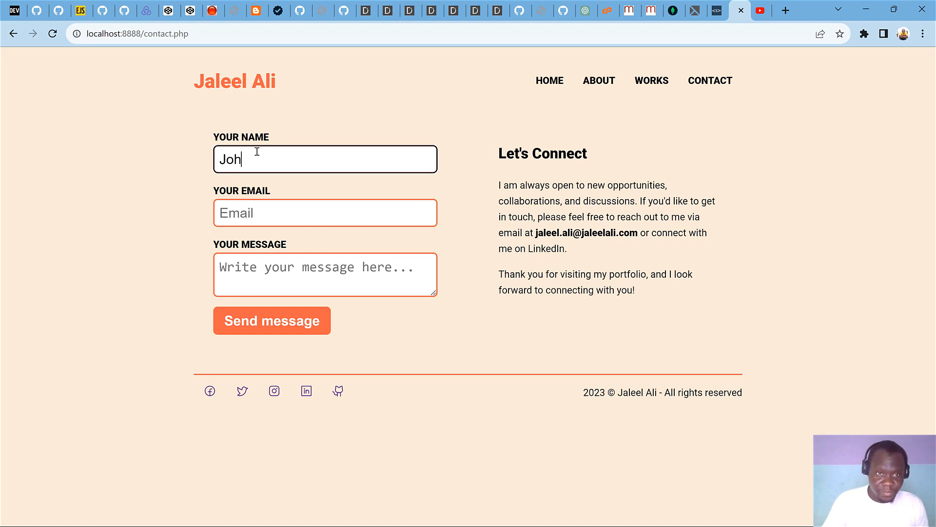
text(n)
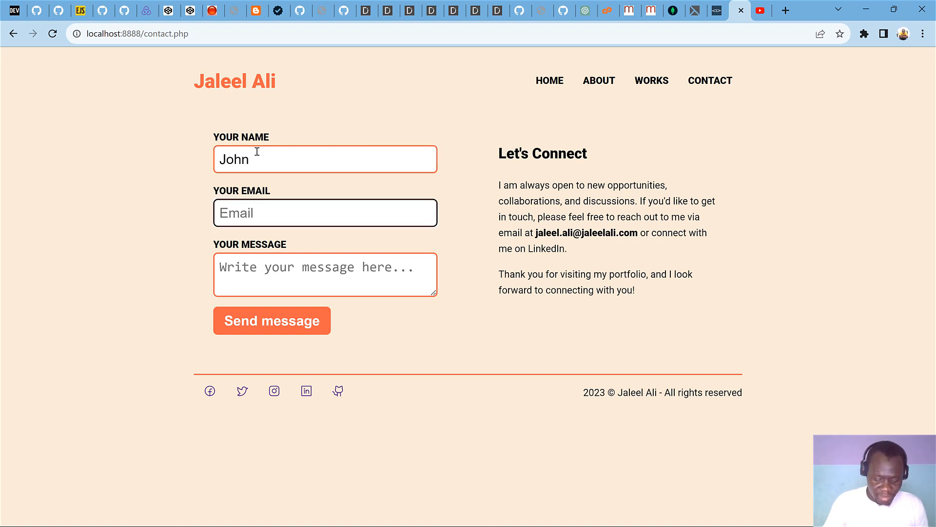
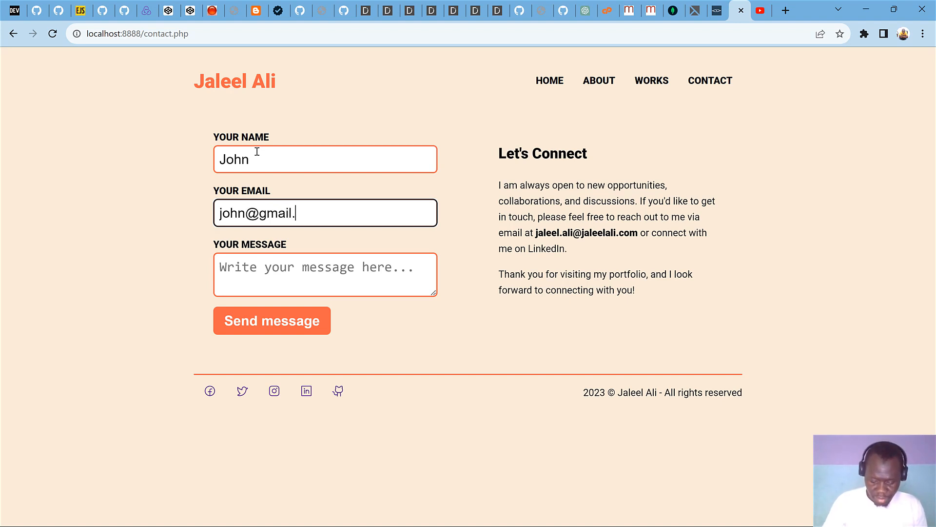
Write the message 'Hi, How are you?' and send the form.
text(Hi)
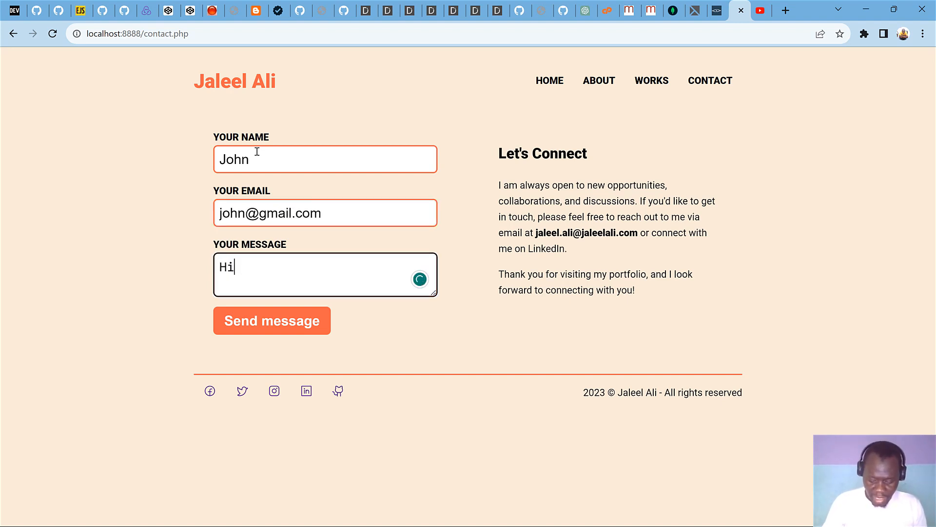
text(, How a)
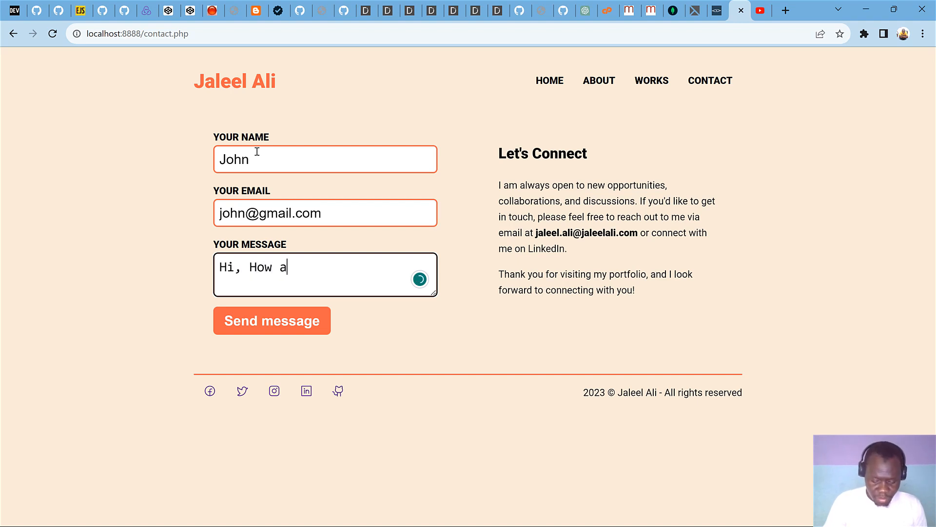
text(re you?)
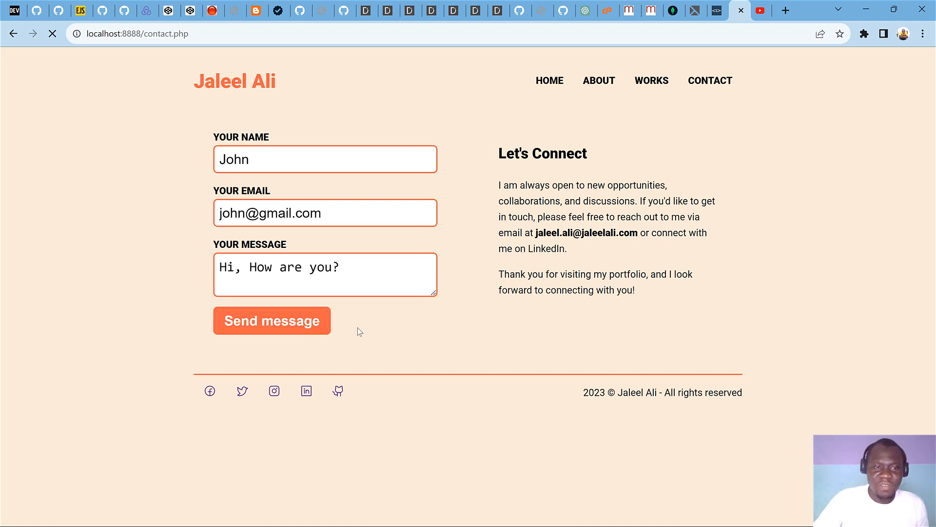
click(271, 320)
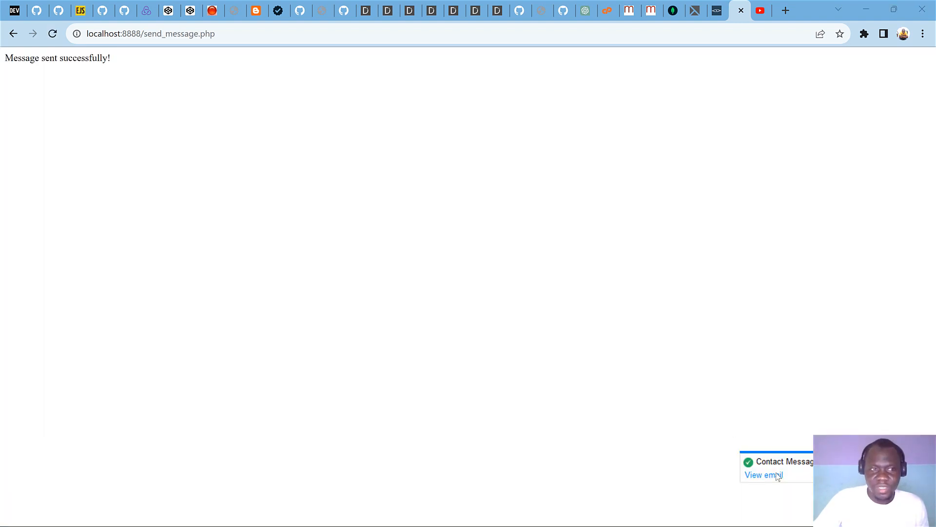
Open the sent email from the notification in Notepad and select all its text.
click(763, 474)
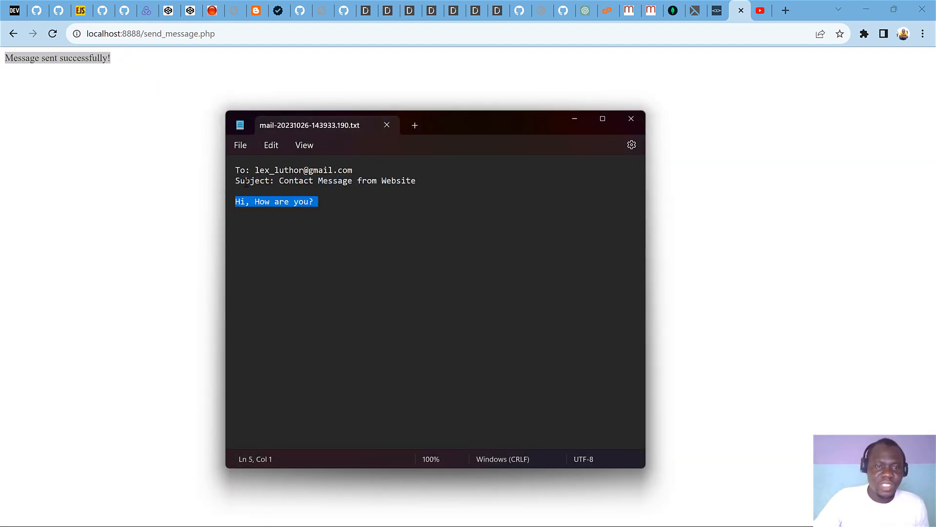
key(ctrl+a)
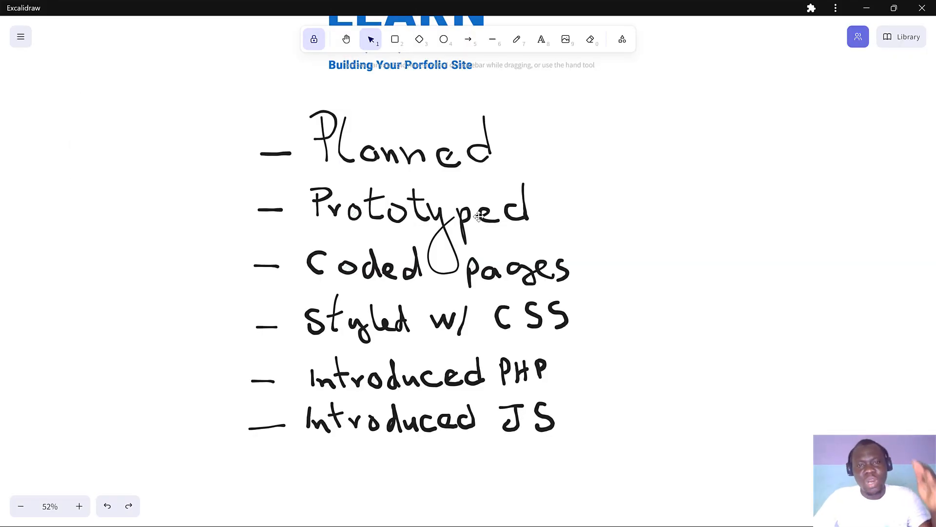
scroll(down, 3)
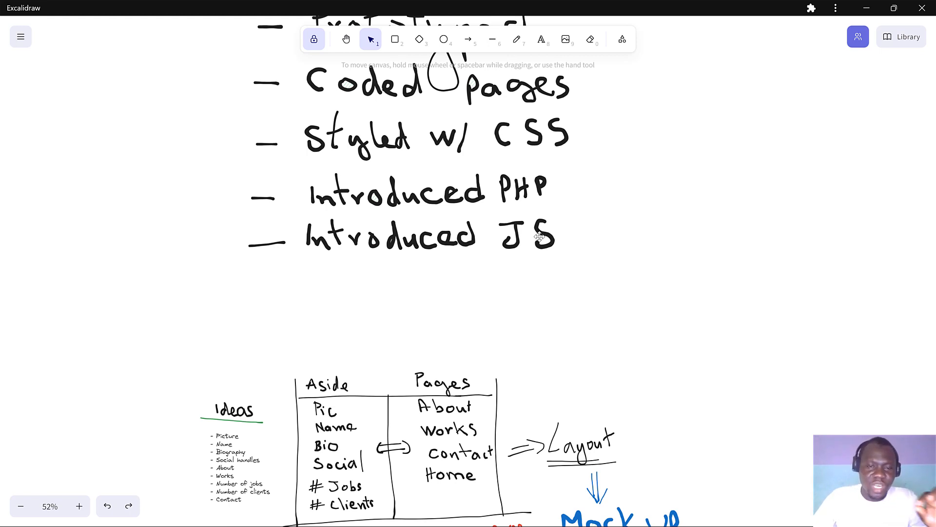
mouse_move(474, 285)
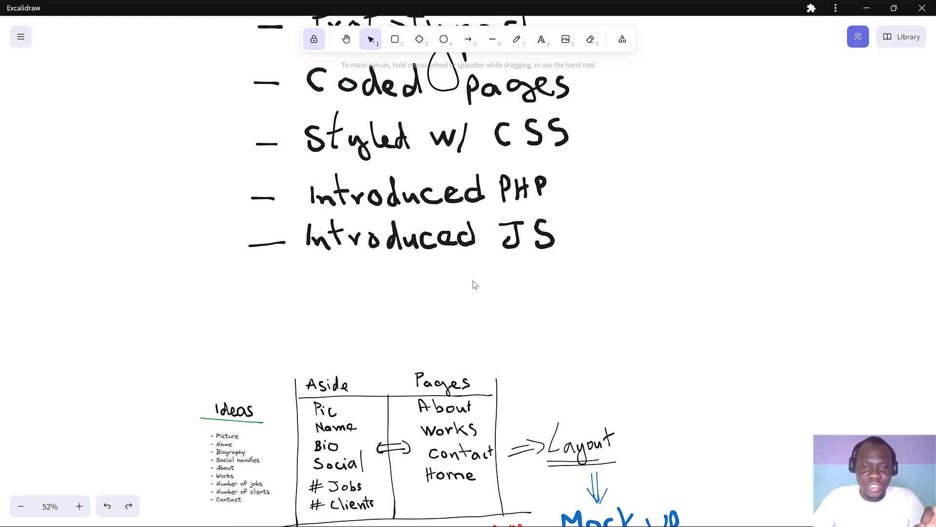
mouse_move(457, 298)
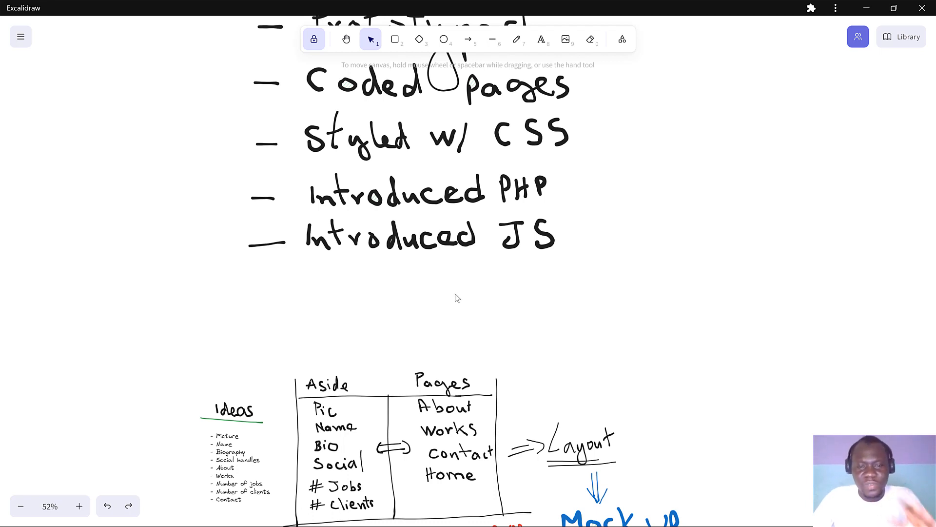
scroll(down, 3)
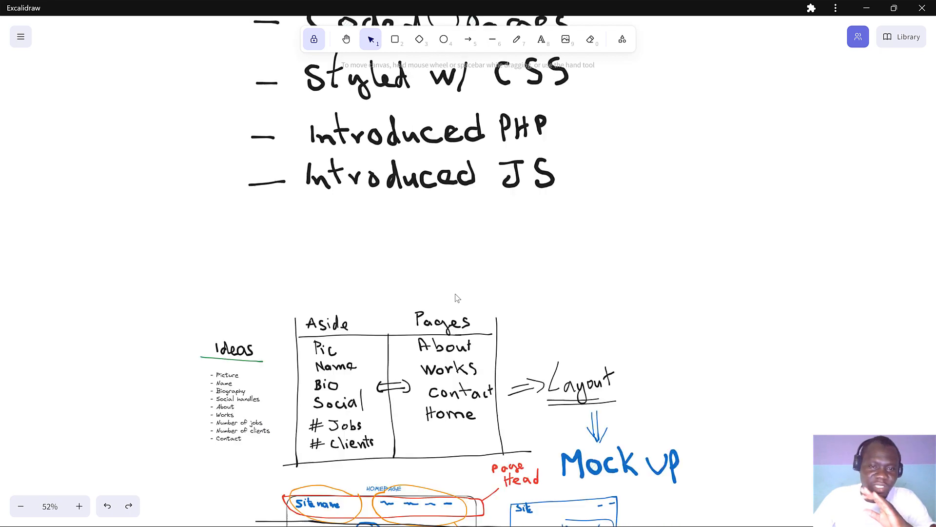
mouse_move(468, 292)
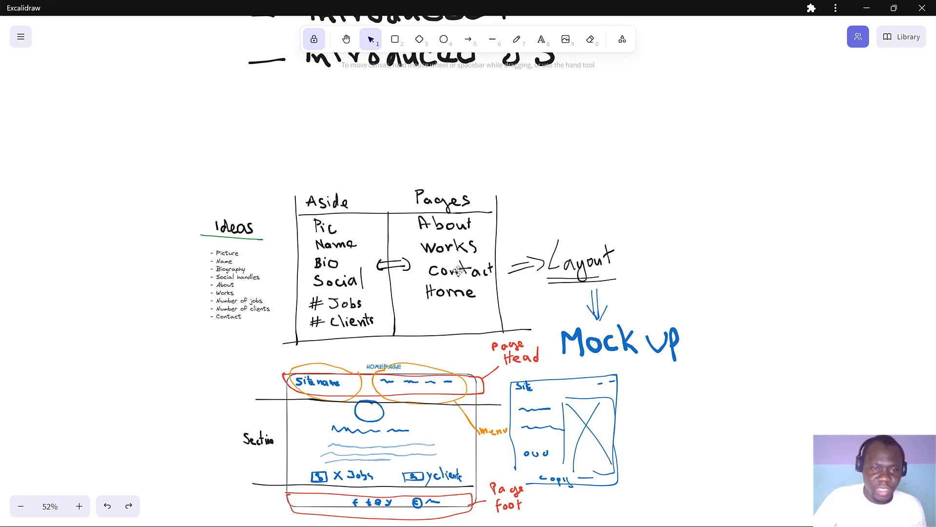
mouse_move(376, 274)
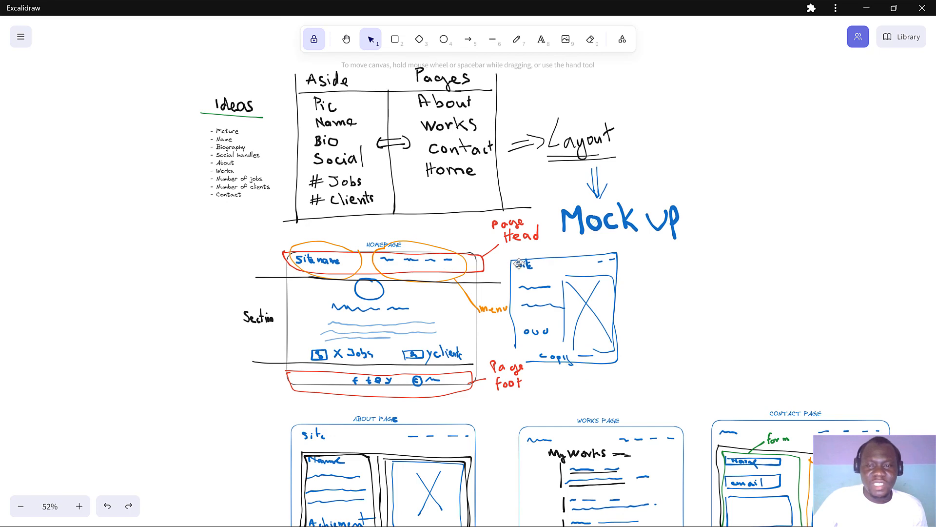
scroll(down, 3)
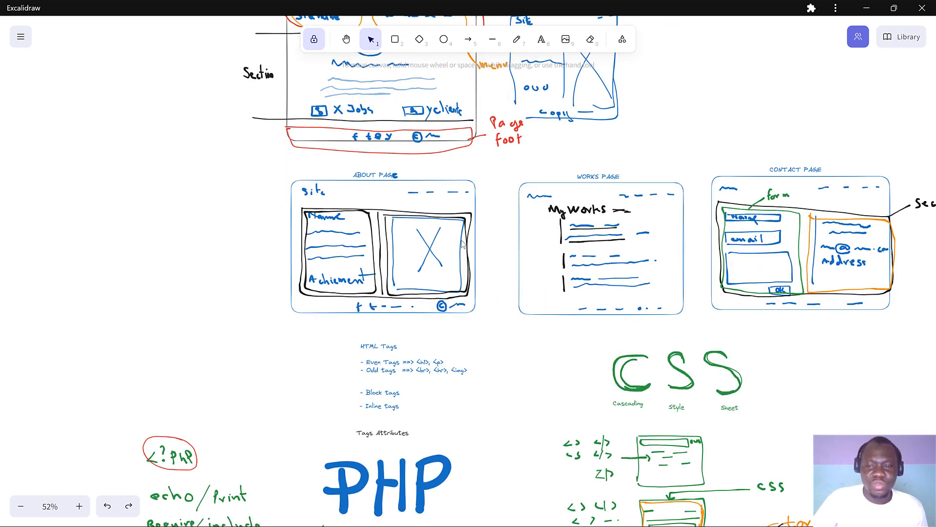
scroll(down, 3)
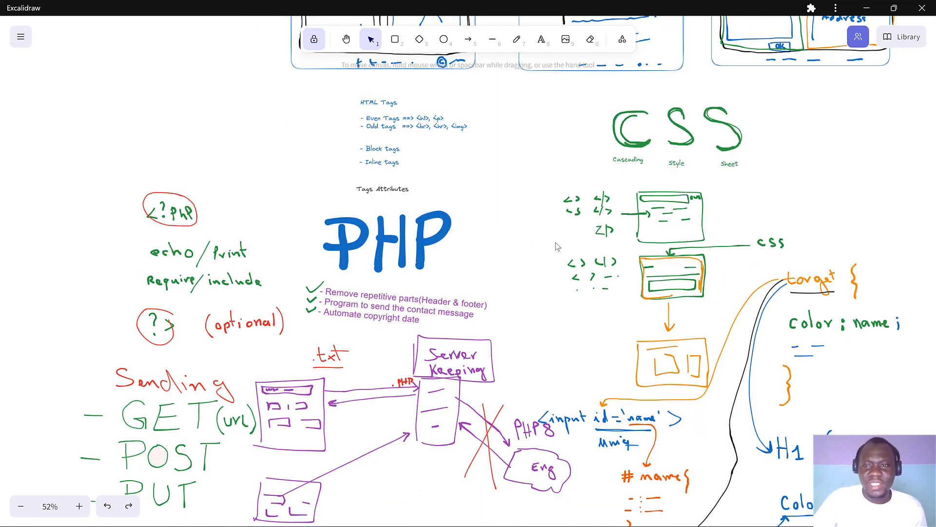
scroll(down, 3)
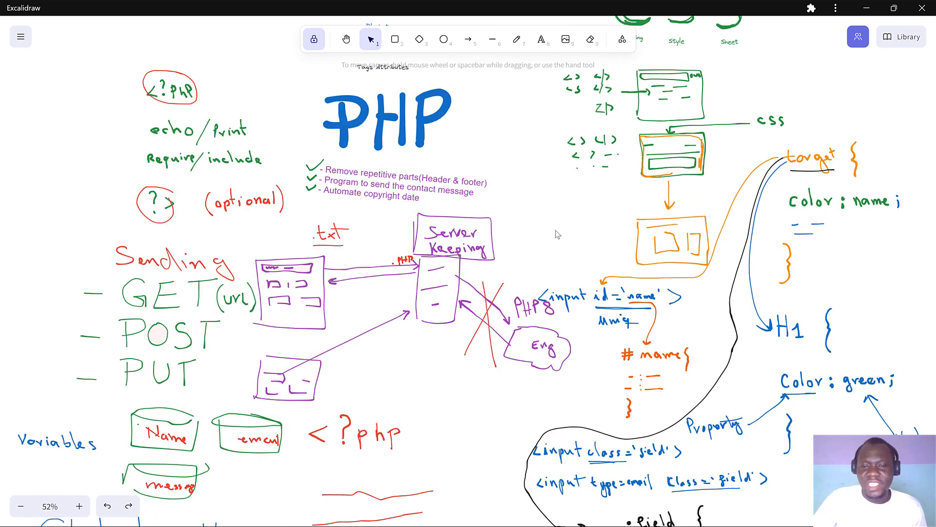
scroll(down, 3)
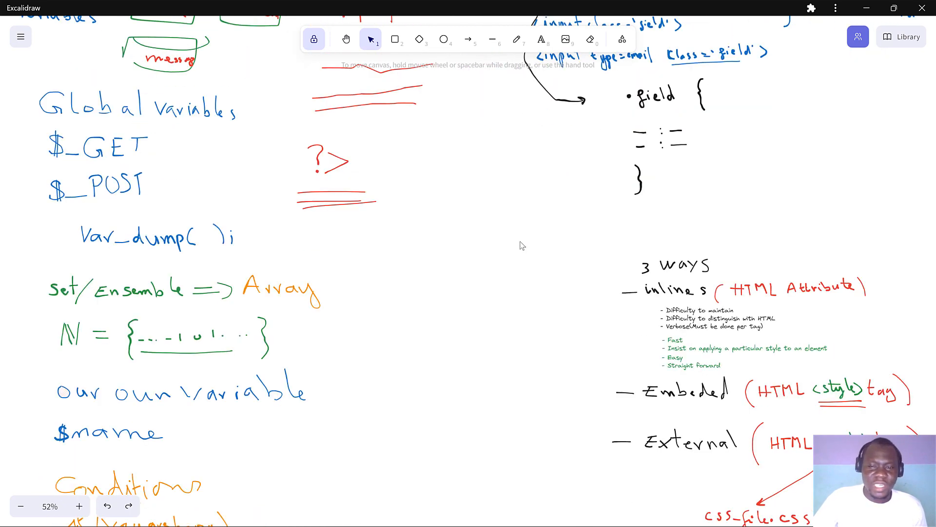
scroll(down, 3)
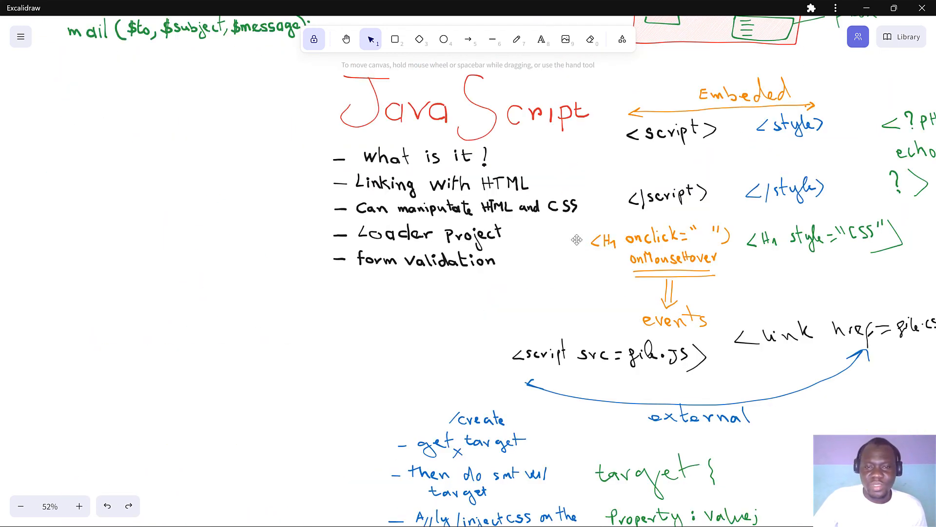
scroll(down, 3)
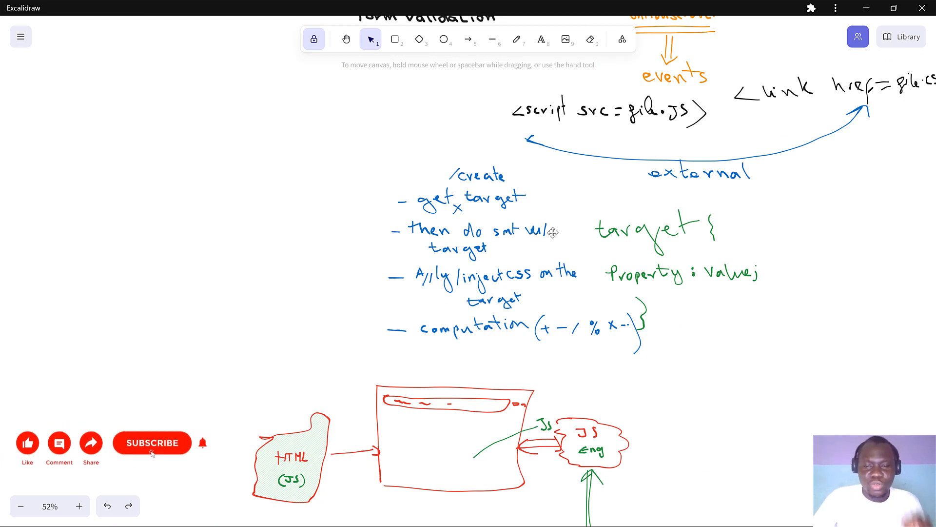
scroll(down, 3)
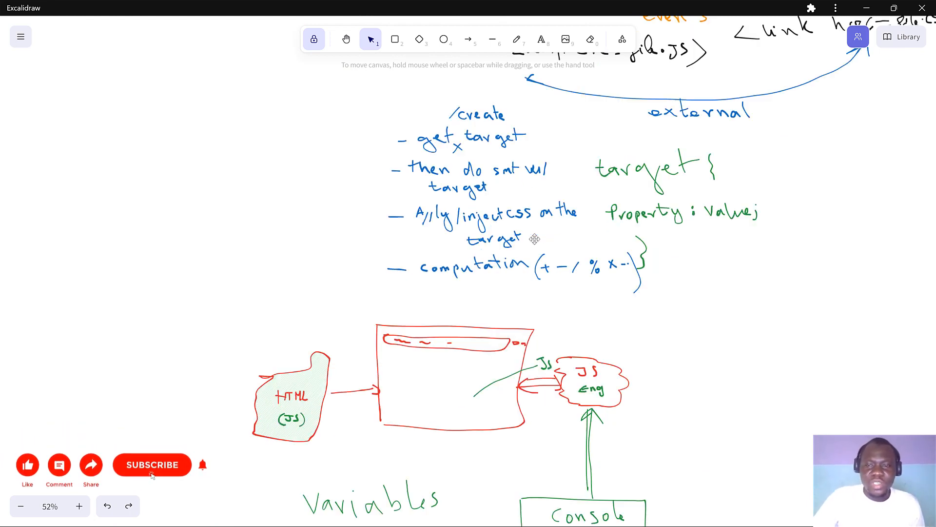
mouse_move(529, 255)
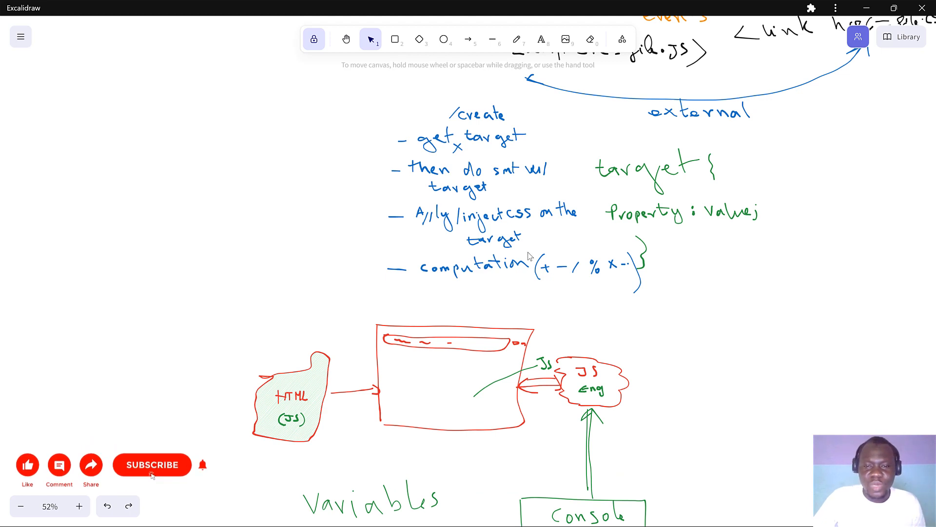
scroll(down, 3)
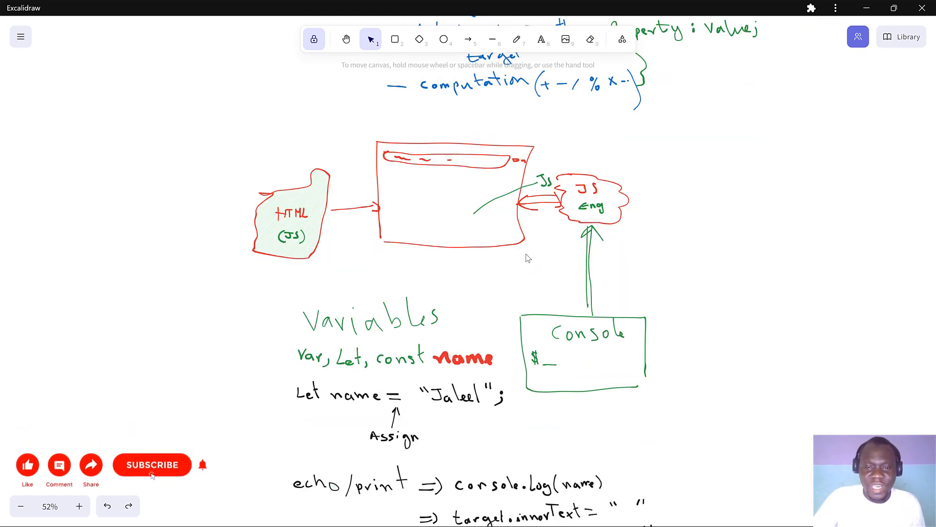
scroll(down, 3)
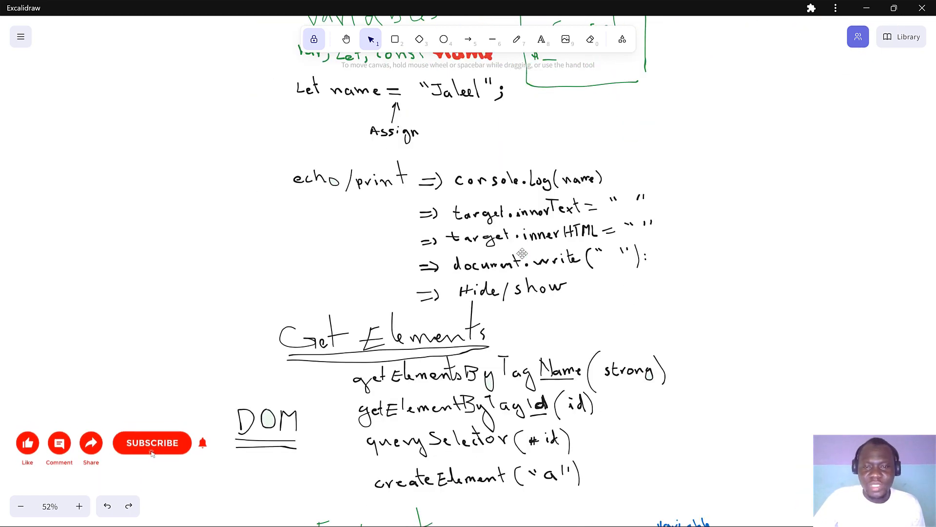
scroll(down, 3)
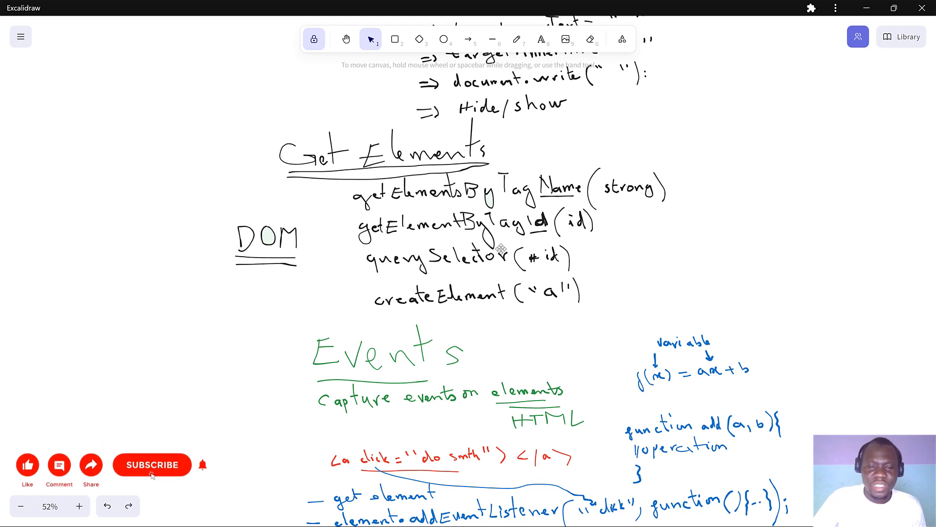
scroll(down, 3)
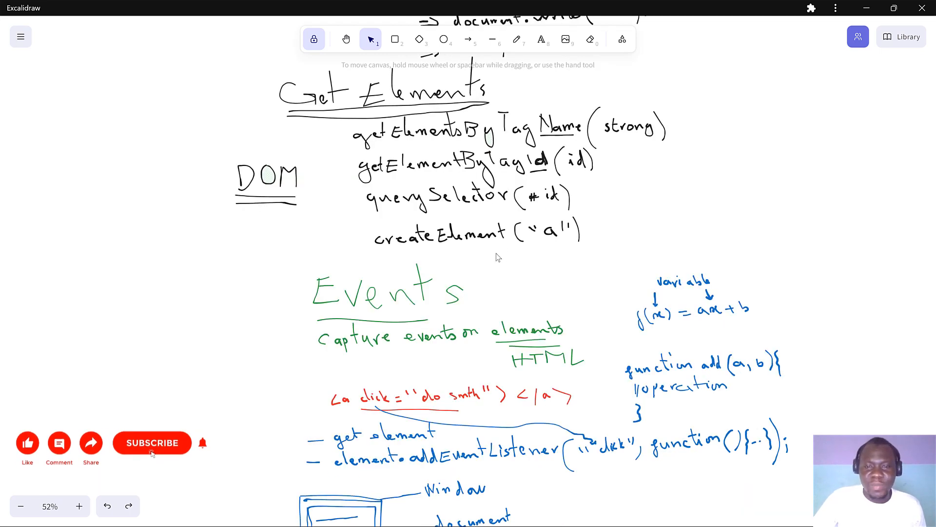